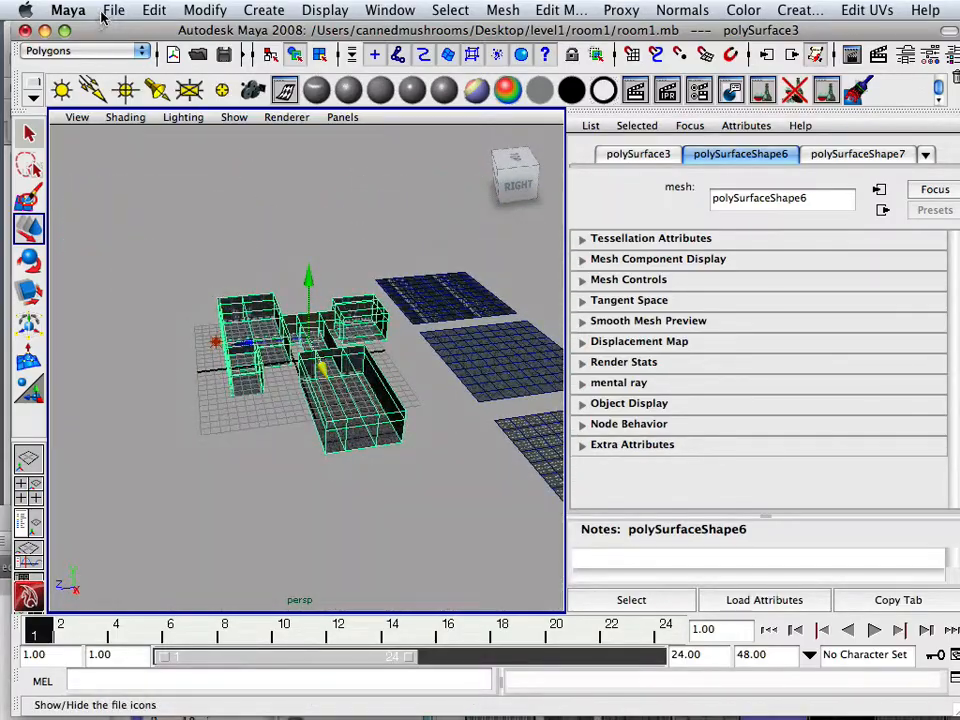
Start saving a copy of the room scene as room1b.mb in the room1 folder.
left_click(113, 10)
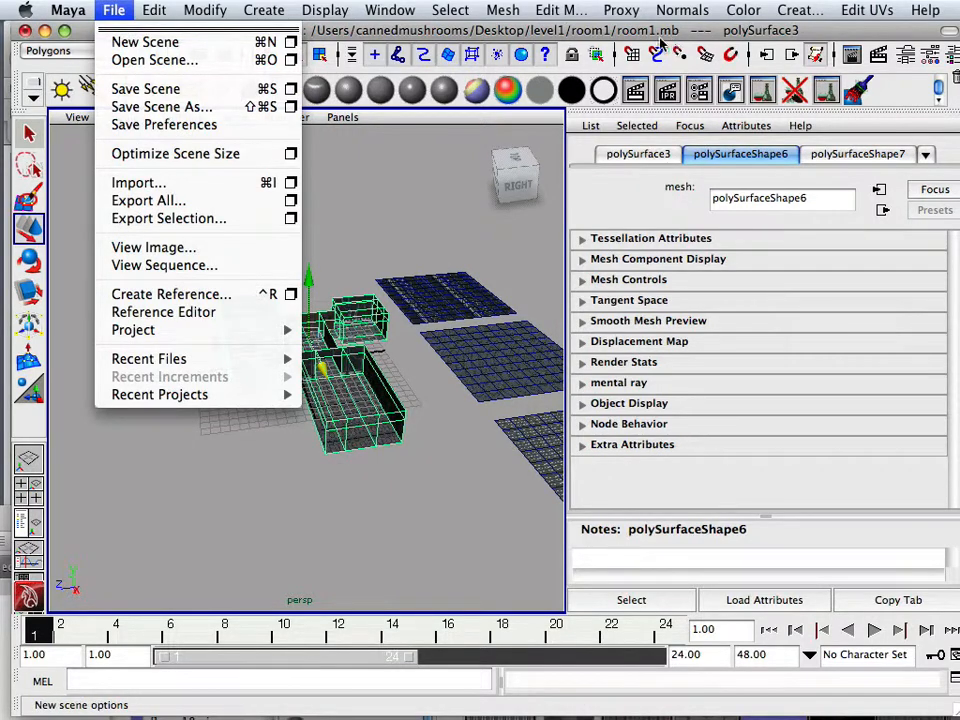
mouse_move(398, 358)
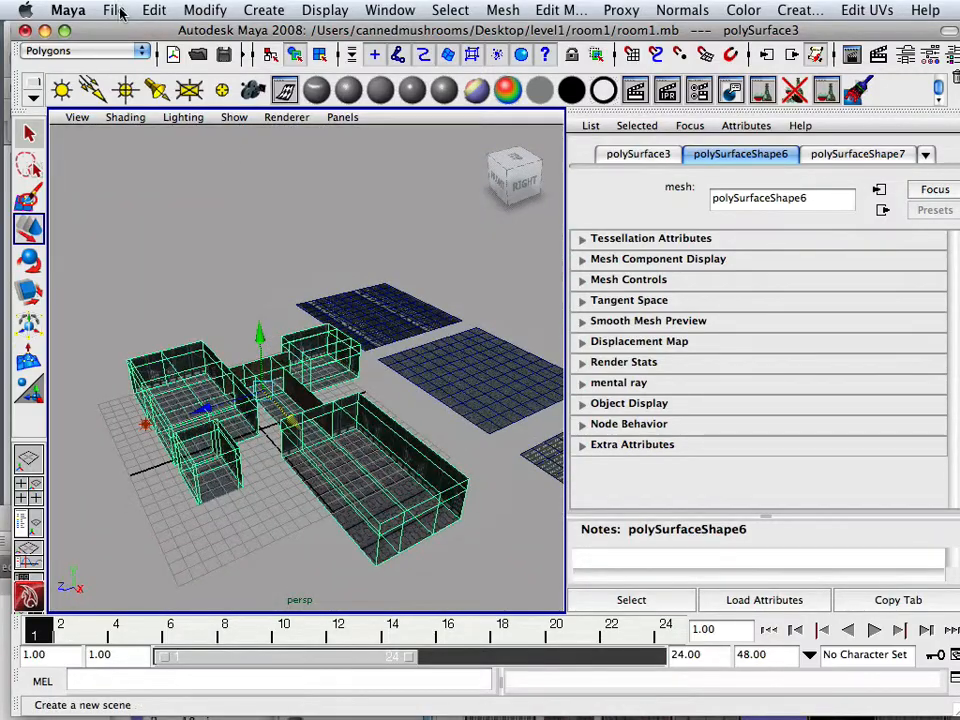
left_click(114, 10)
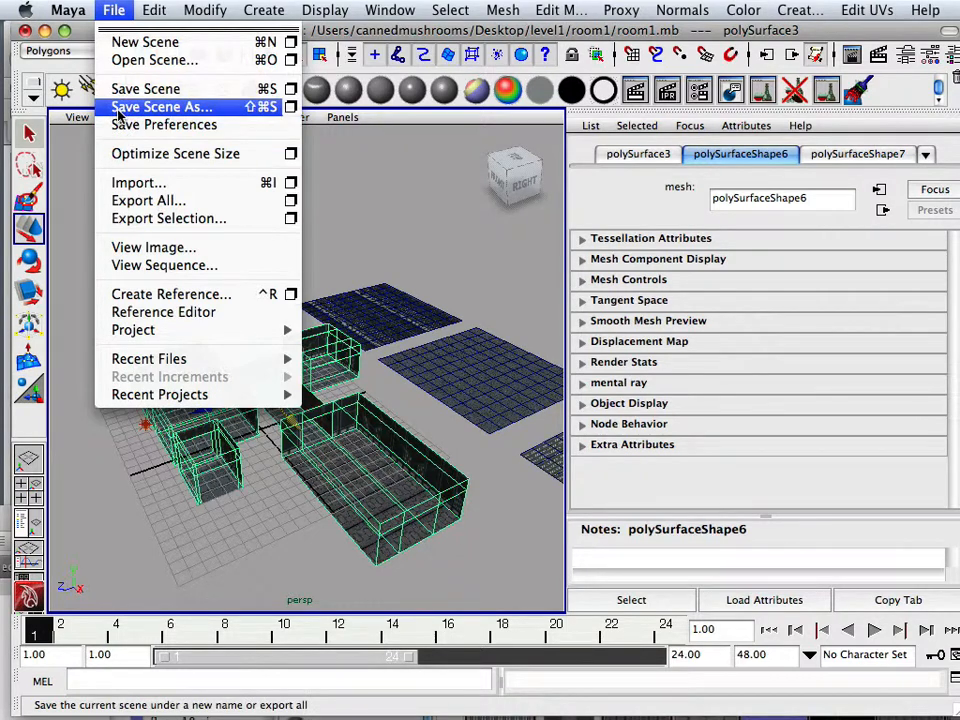
left_click(160, 106)
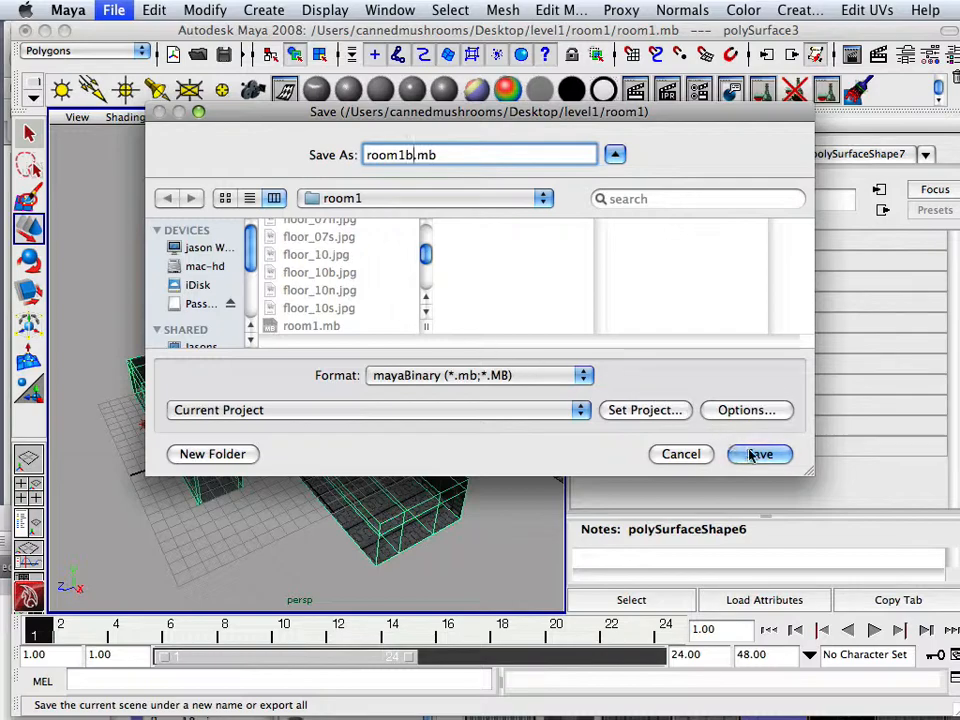
Confirm the save so room1b.mb becomes the working file.
left_click(759, 454)
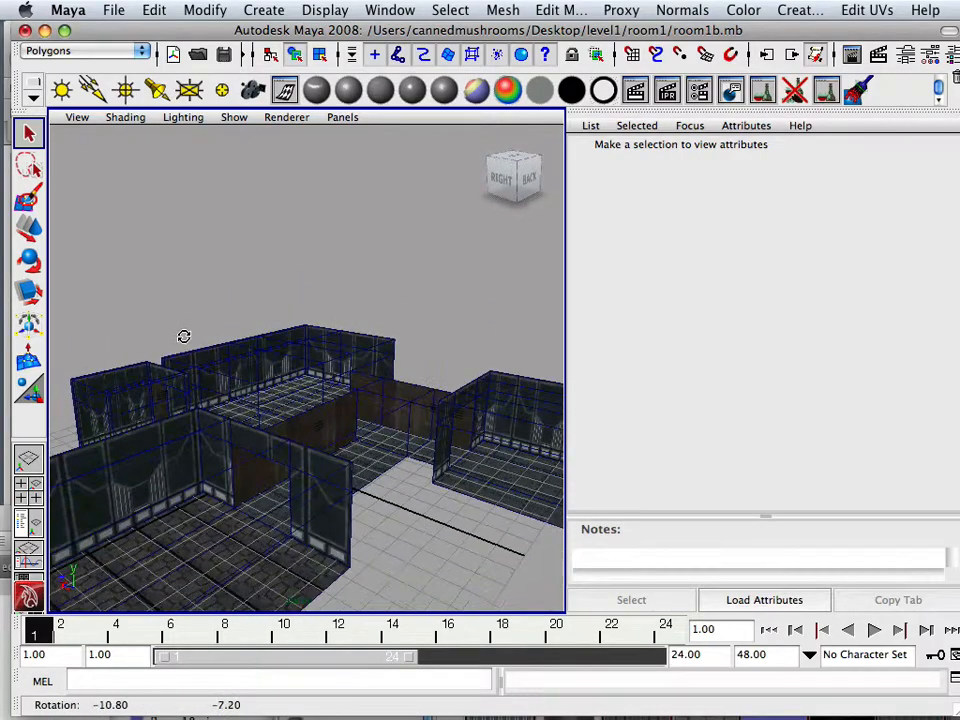
left_click(390, 10)
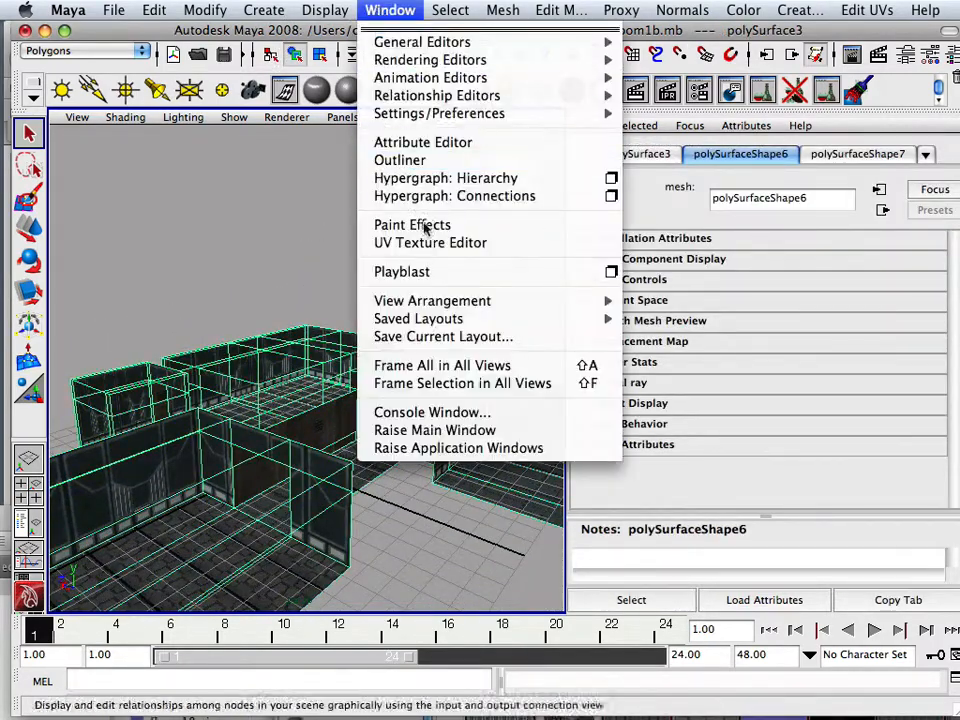
Show the room mesh's UV layout in the UV Texture Editor over a wall texture.
left_click(430, 242)
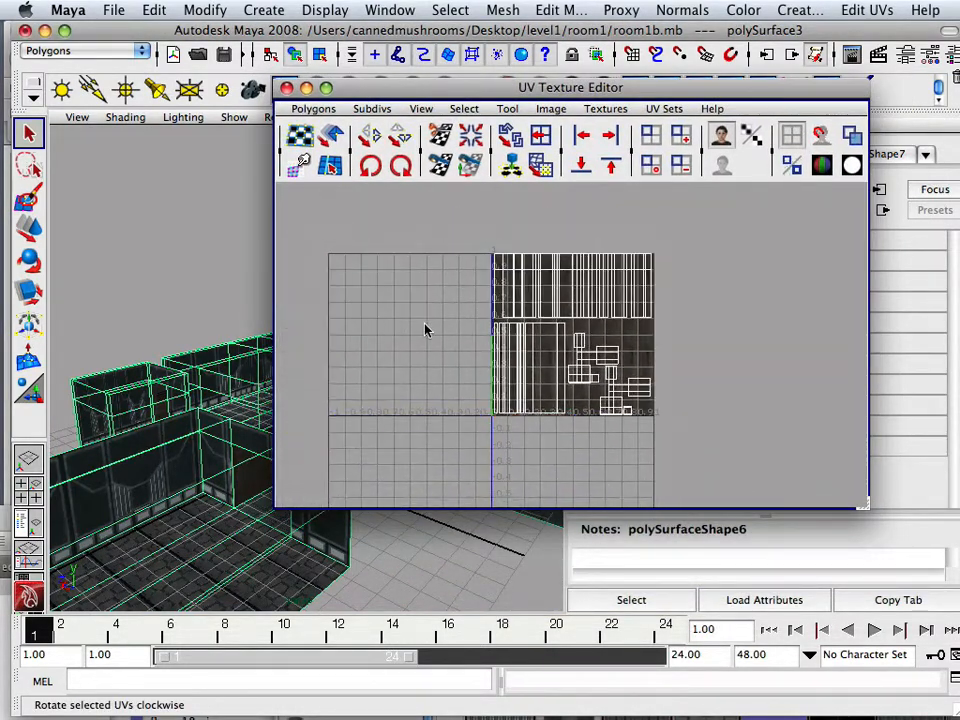
mouse_move(570, 375)
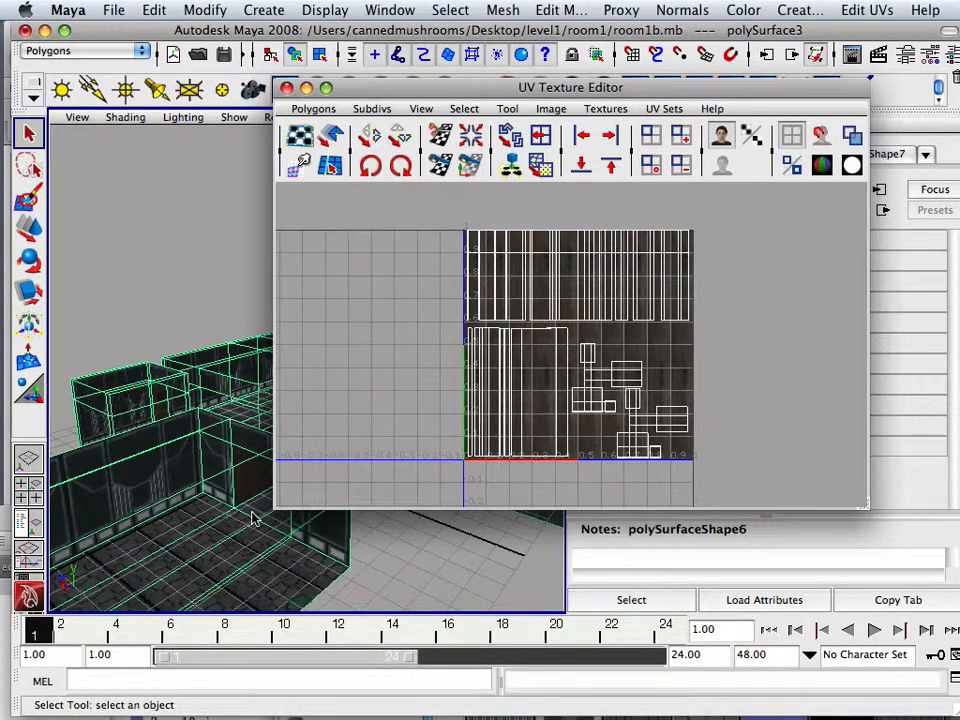
left_click(605, 108)
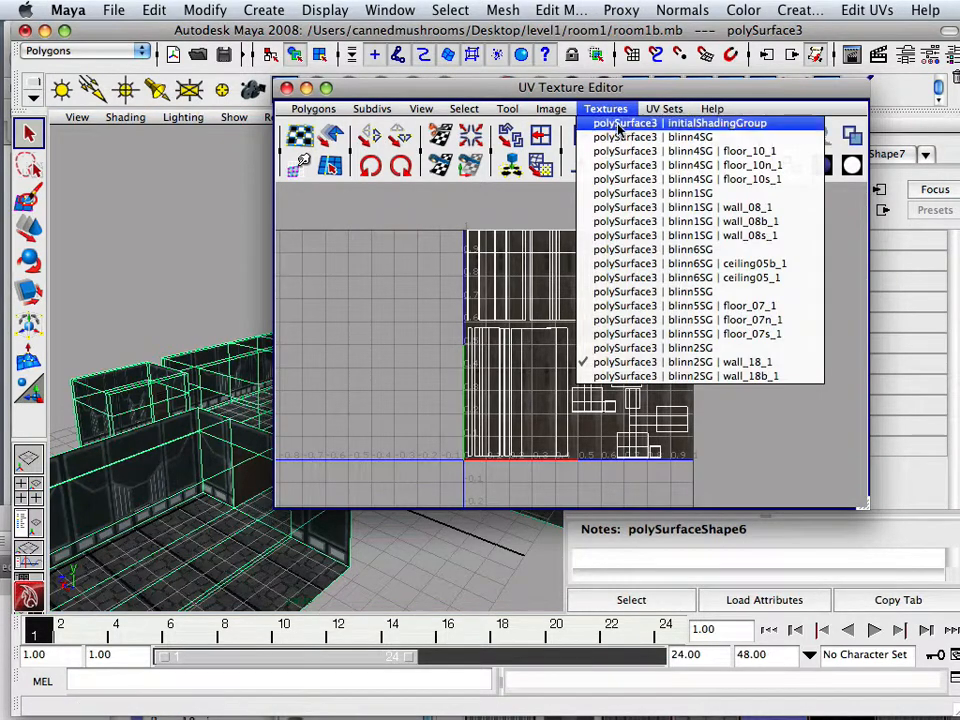
Switch the editor's background to a different, greyer wall texture image.
left_click(680, 122)
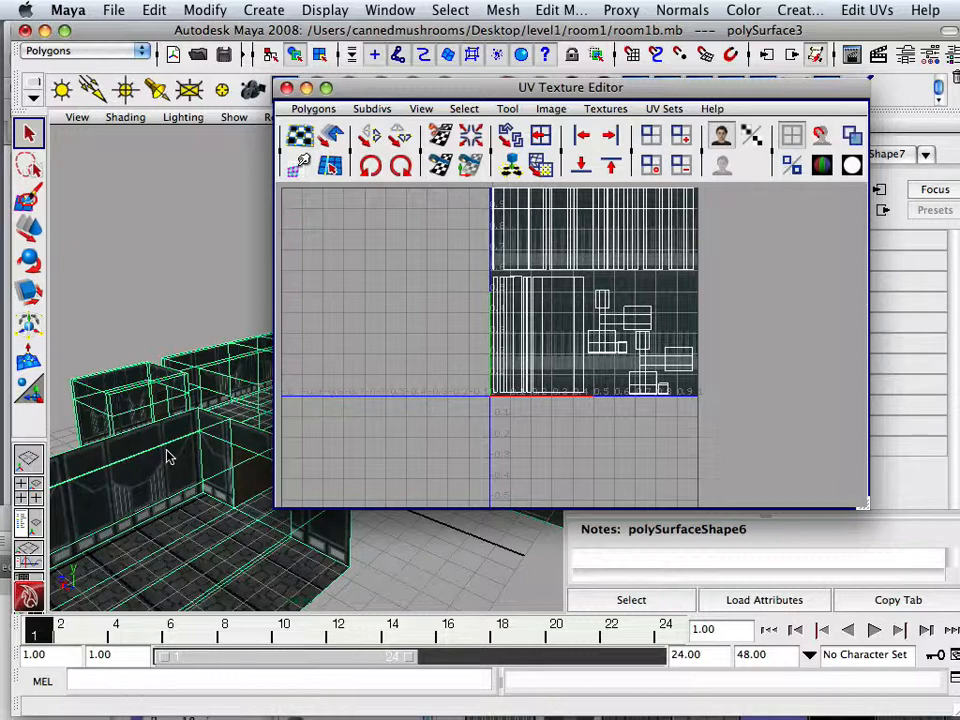
mouse_move(438, 388)
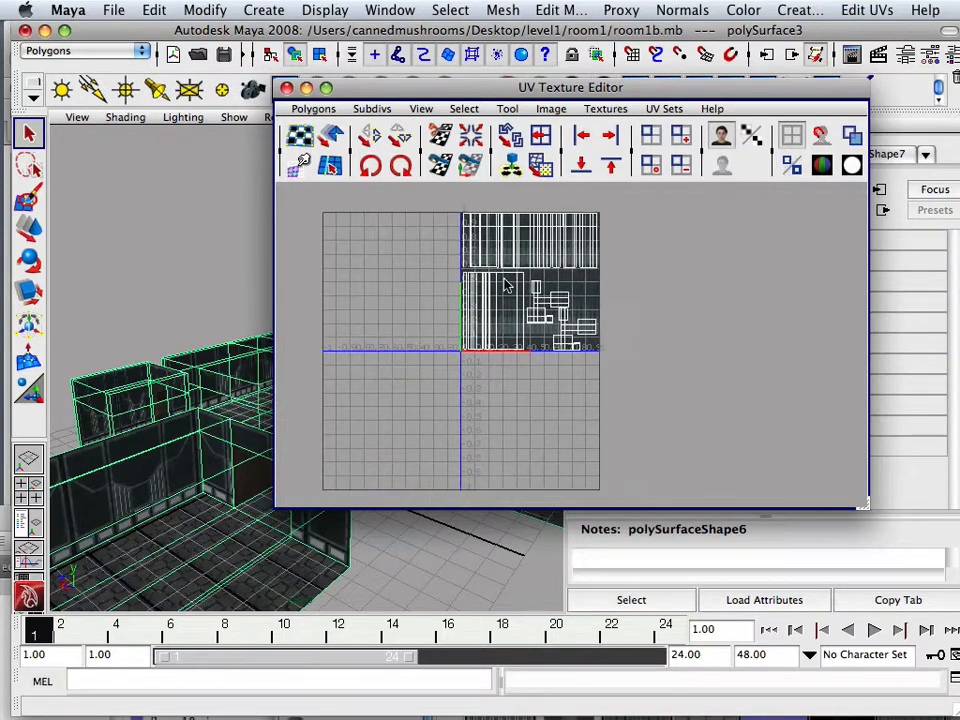
mouse_move(447, 350)
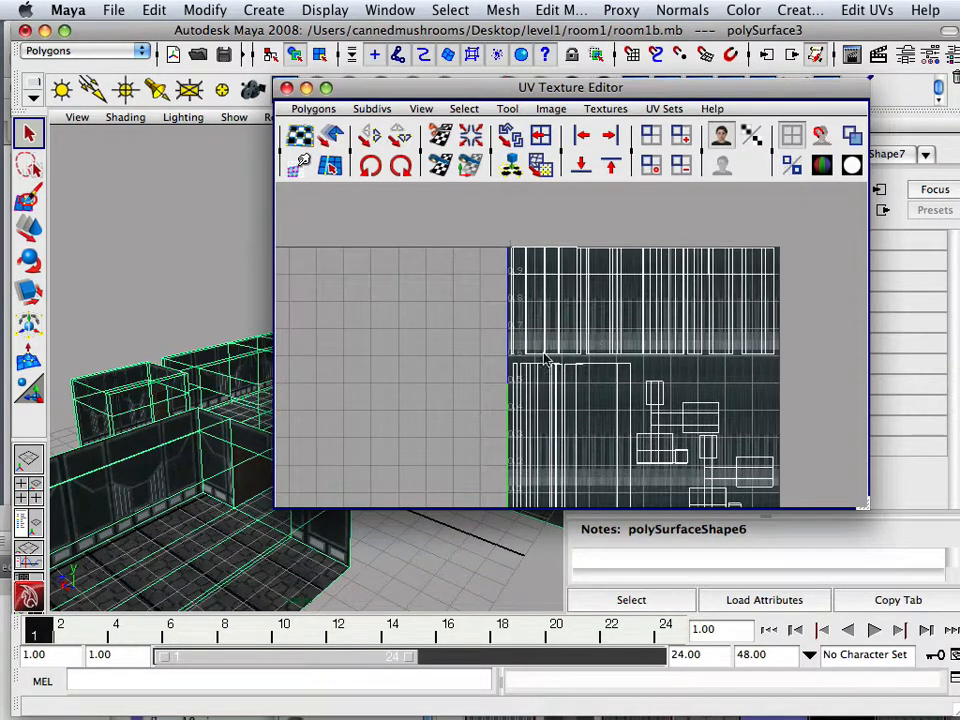
Move the upper wall shell's UVs up and left, outside the texture square.
right_click(540, 375)
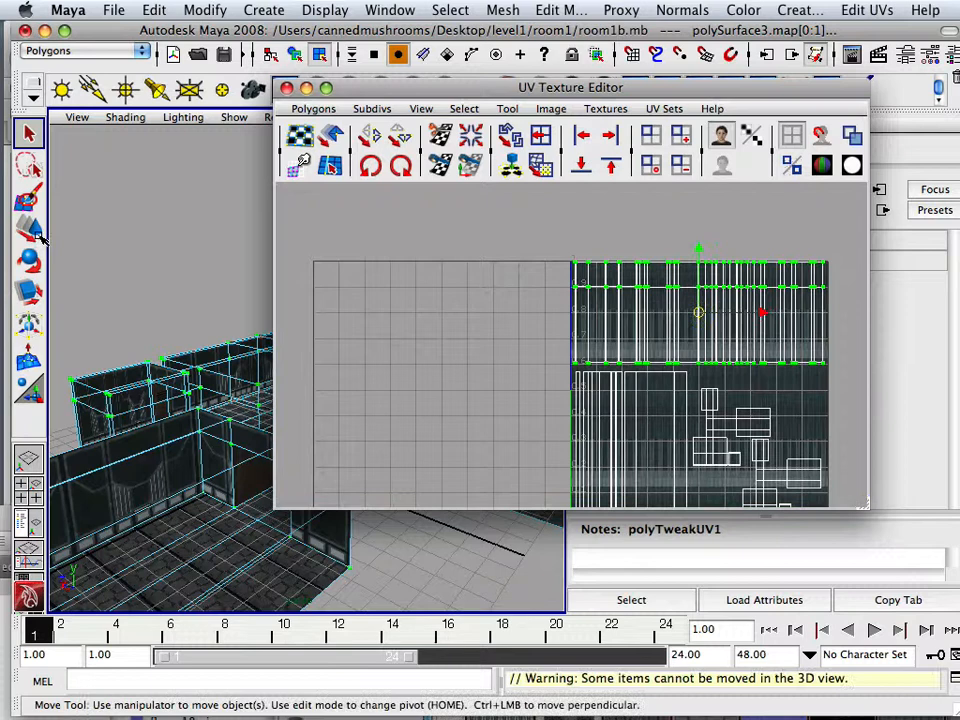
left_click(28, 228)
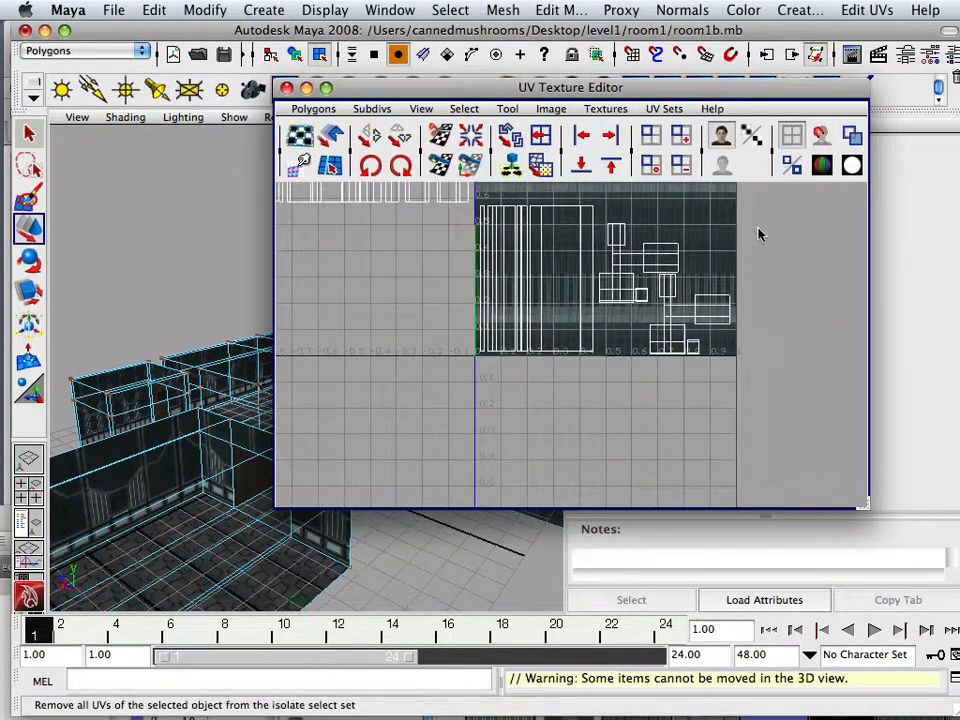
Marquee-select the UVs of one wall shell.
left_click_drag(760, 232, 600, 404)
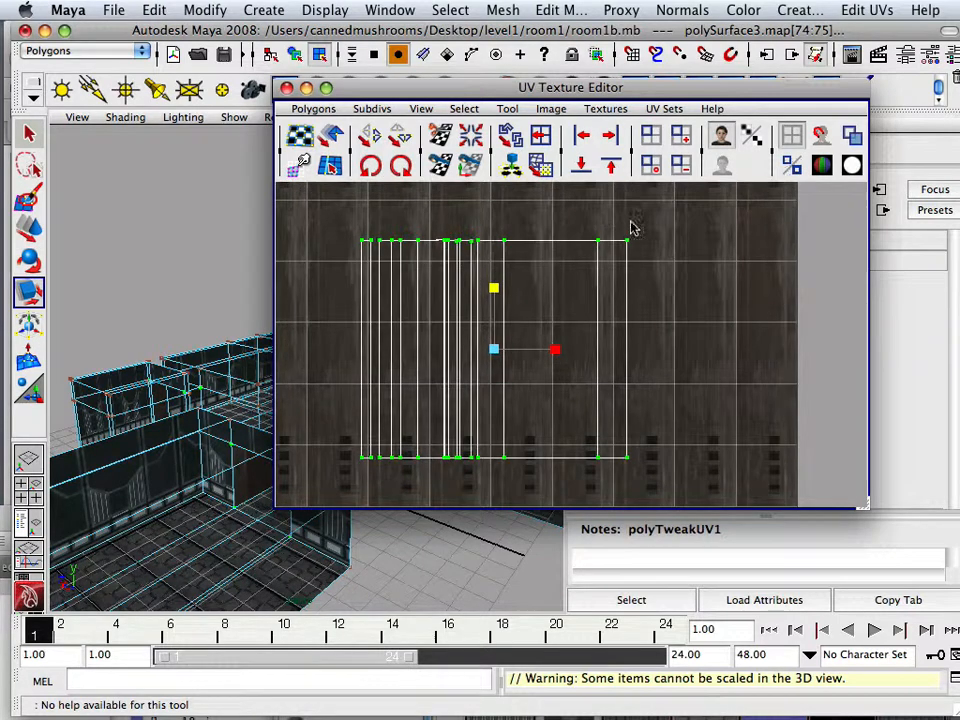
Move the wall shell into the 0–1 square and scale it down to fit.
left_click_drag(635, 225, 475, 508)
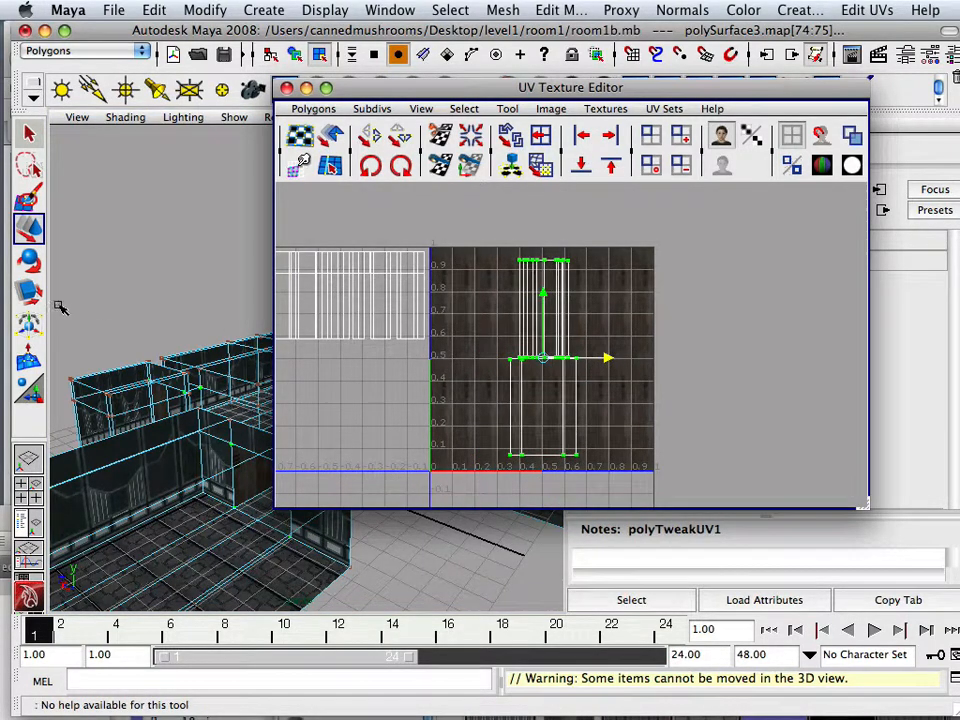
left_click(28, 291)
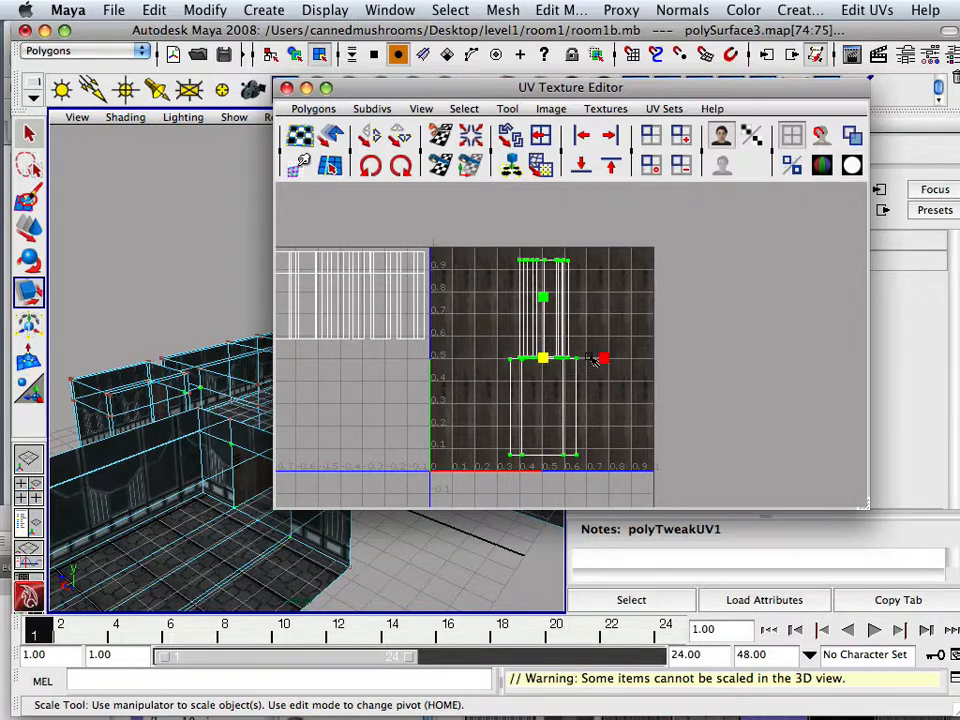
left_click_drag(595, 358, 705, 358)
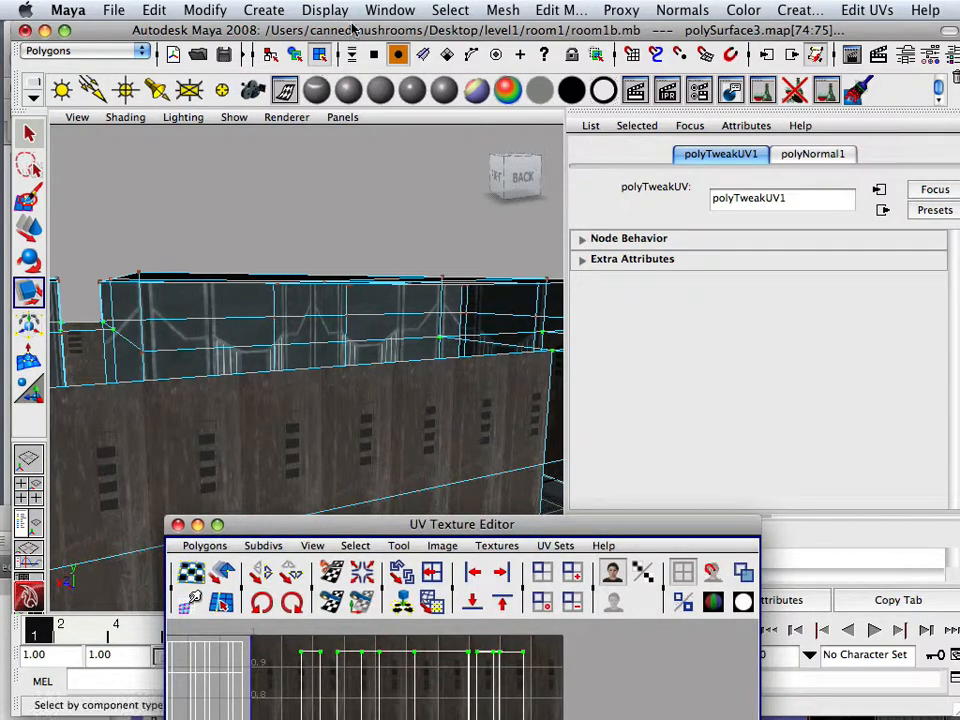
Open the Hypershade to reach wall_18_1's place2dTexture placement node.
left_click(390, 10)
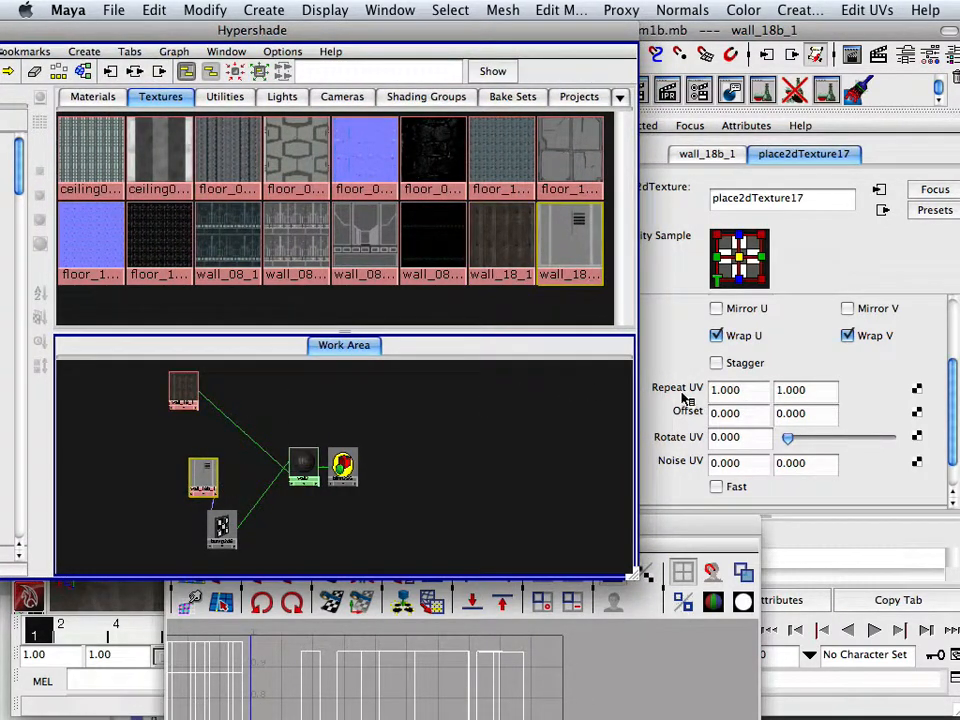
Set place2dTexture17's Repeat UV to 1.000 by 1.000.
left_click(738, 389)
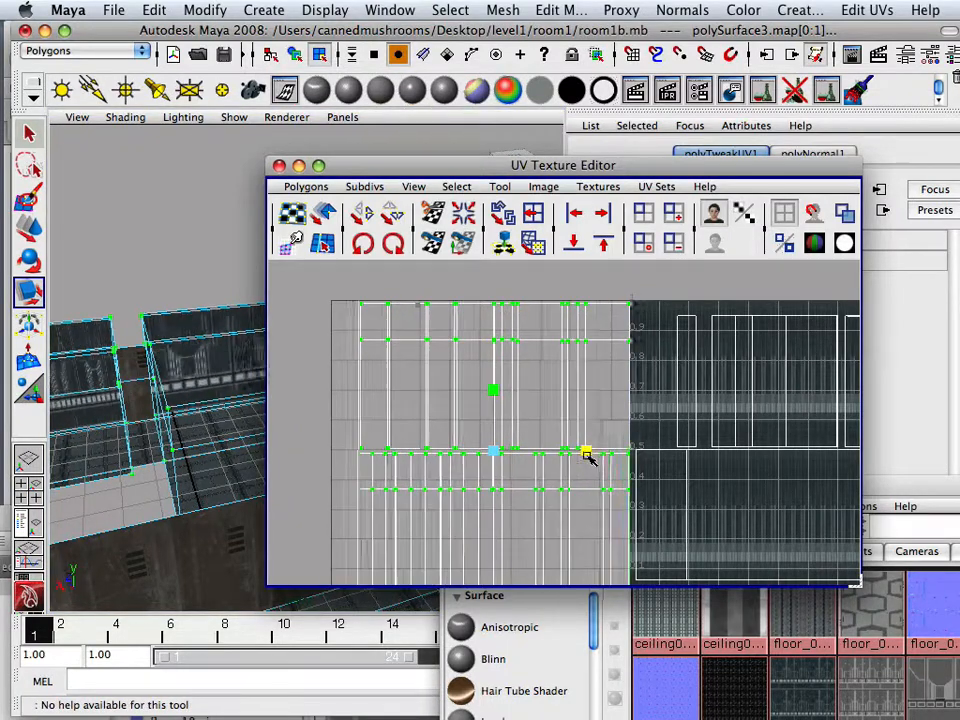
Move the upper wall shell above the lower one, filling the square's top half.
left_click_drag(585, 452, 555, 450)
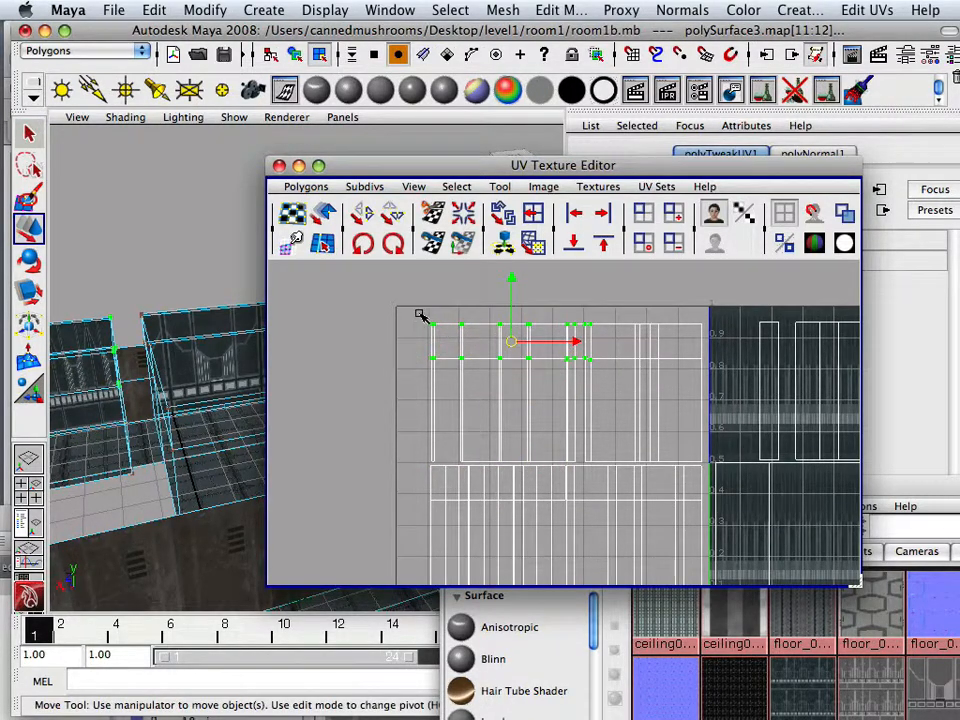
right_click(580, 340)
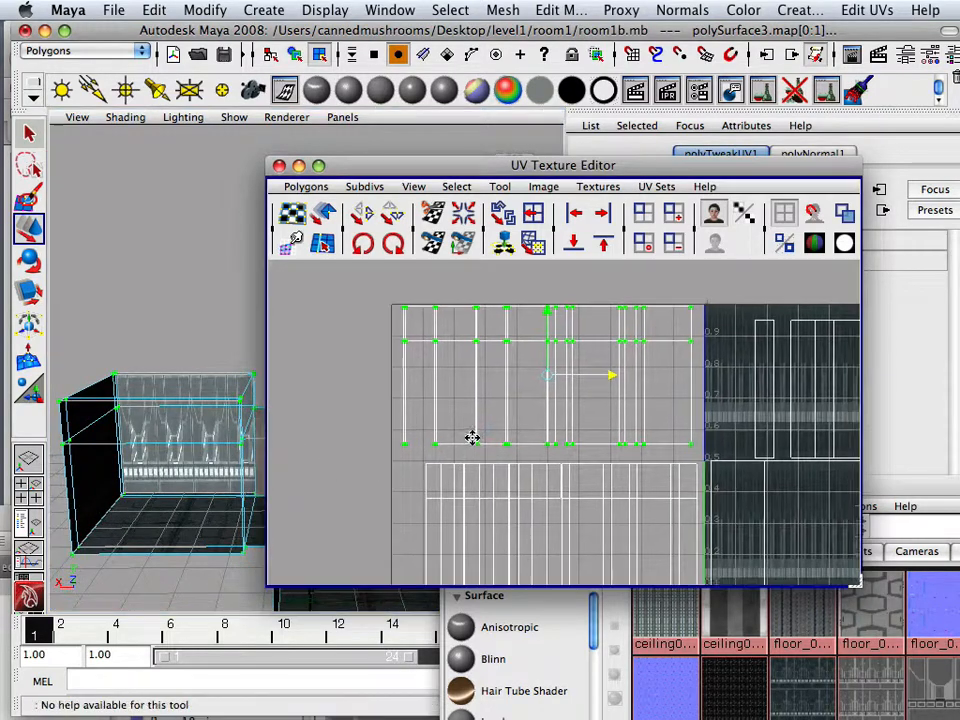
left_click_drag(472, 438, 423, 420)
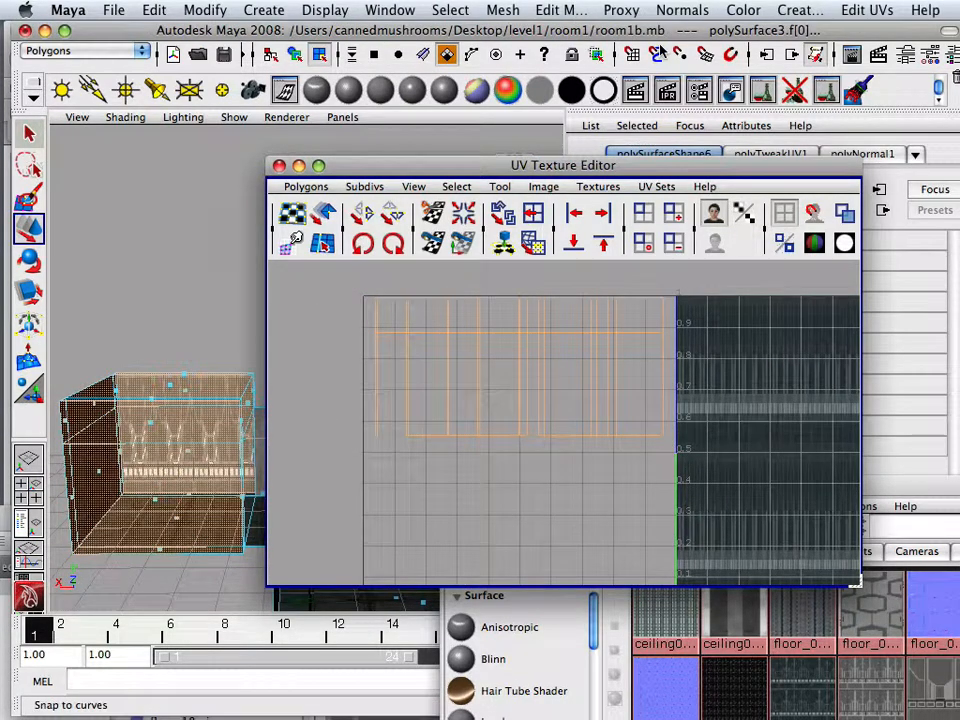
Apply Cylindrical Mapping to the selected wall faces, then to the remaining wall faces.
left_click(866, 10)
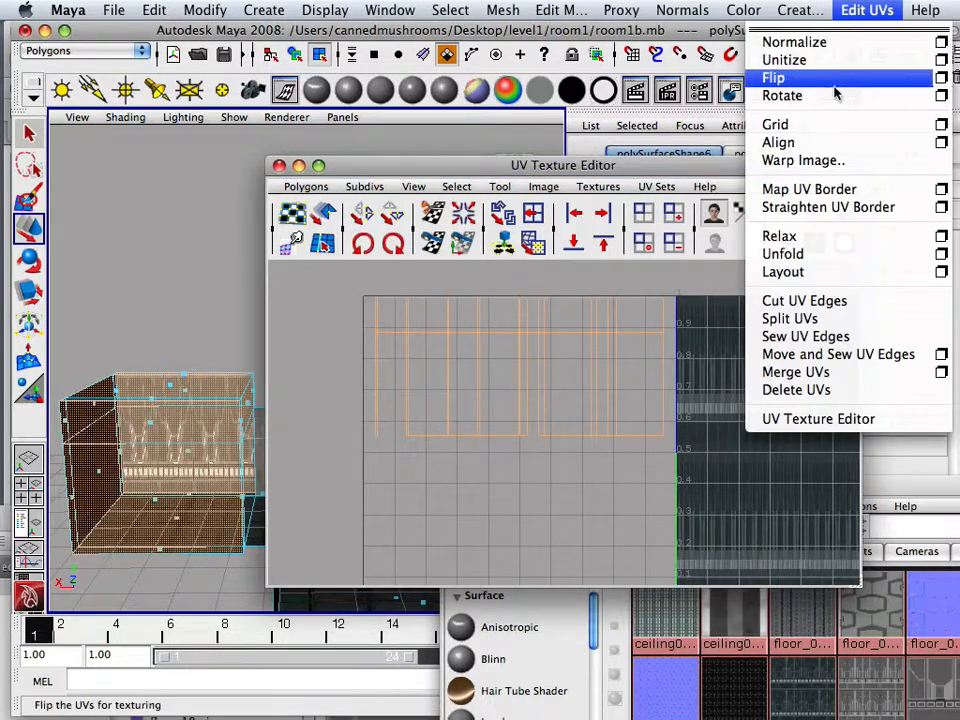
mouse_move(790, 318)
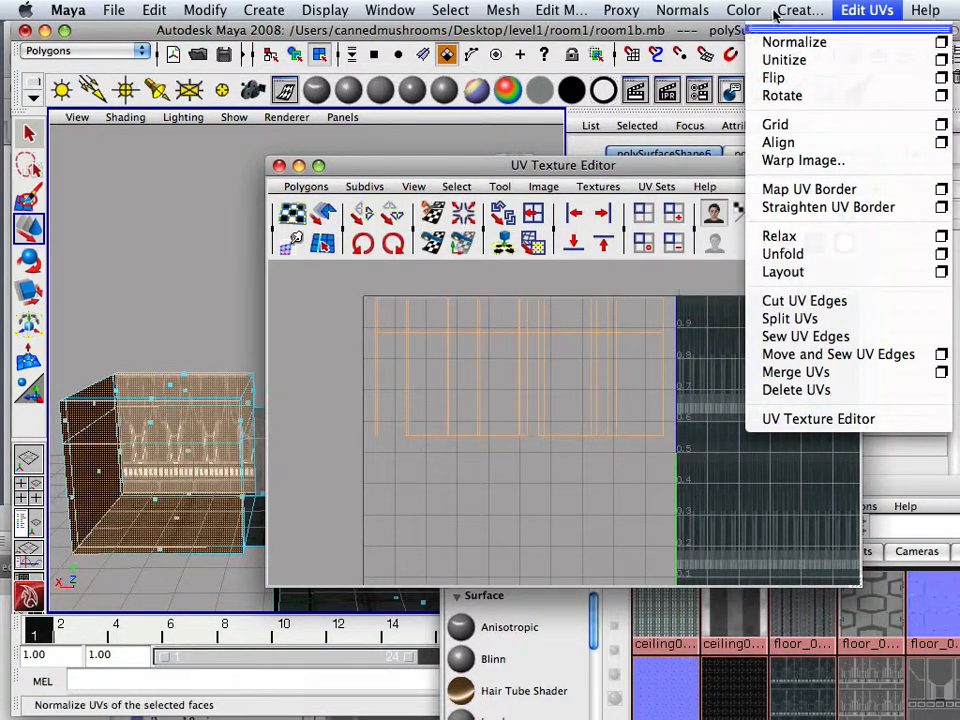
left_click(797, 10)
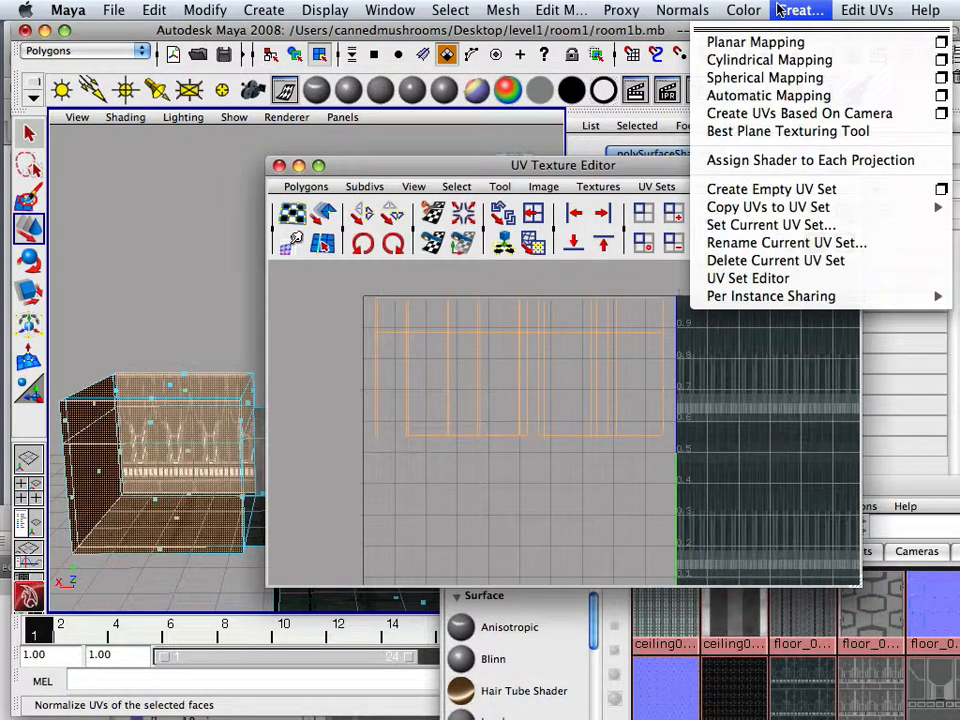
left_click(769, 59)
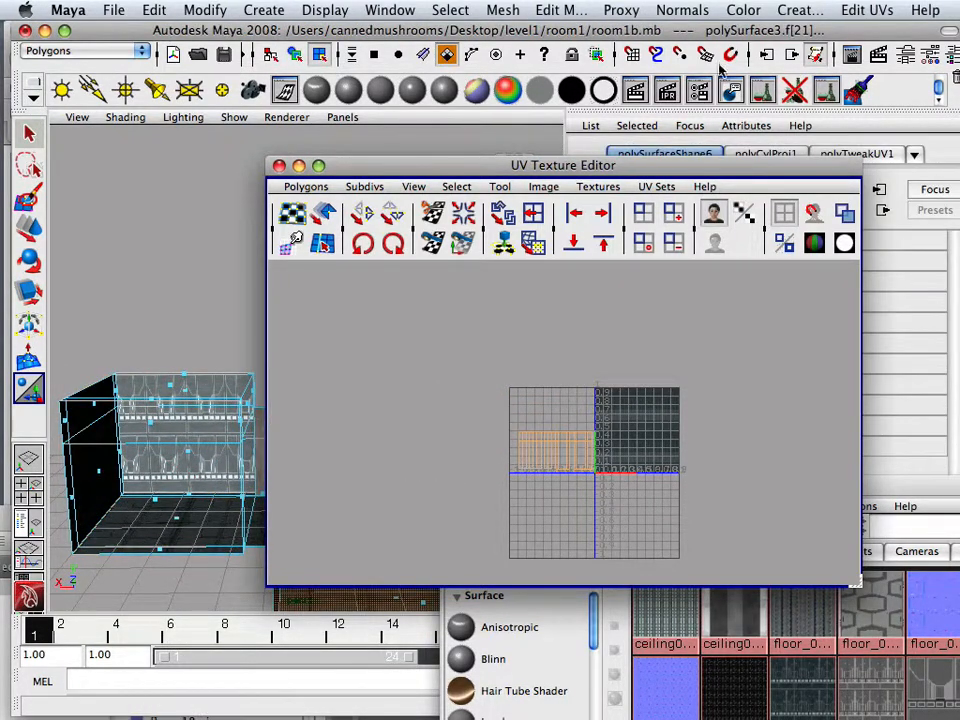
left_click(798, 10)
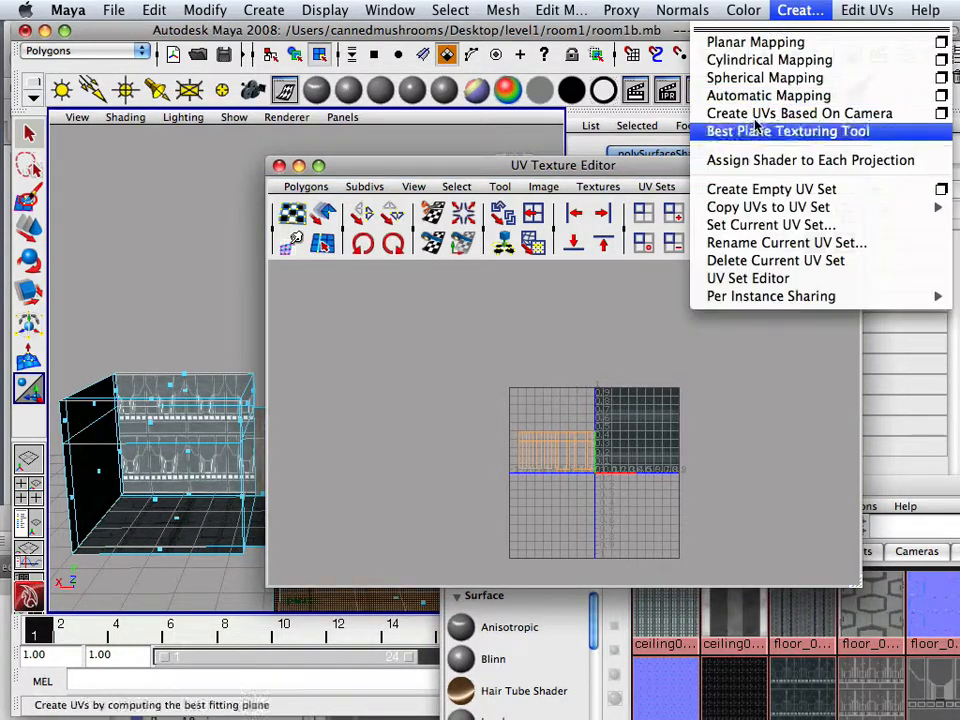
left_click(769, 59)
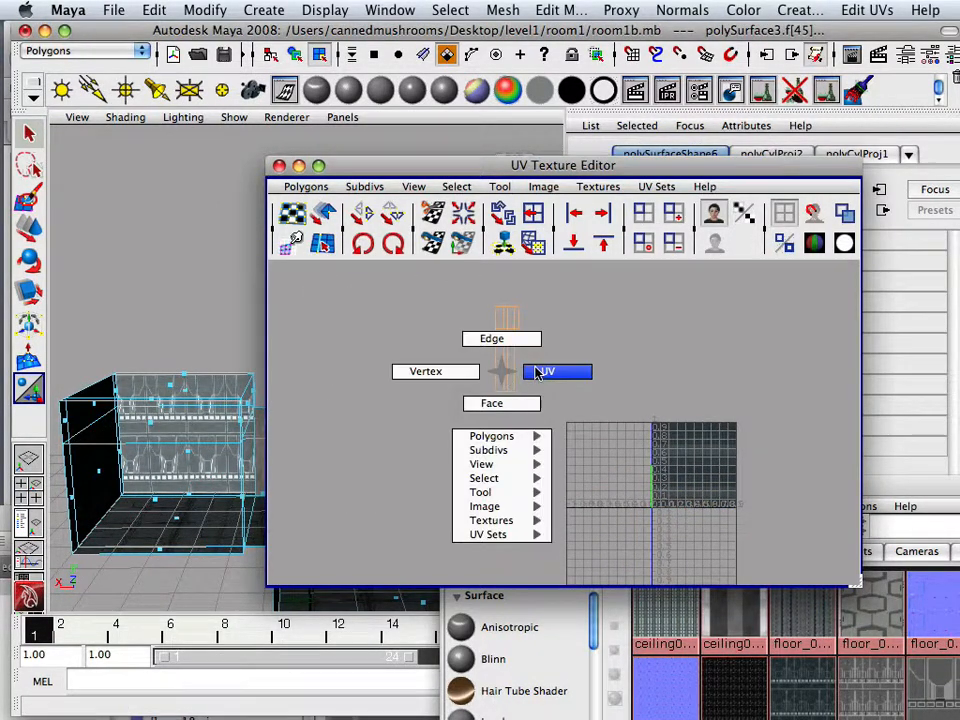
In UV mode, move a new wall shell next to the narrow shells in the UV grid.
left_click(557, 371)
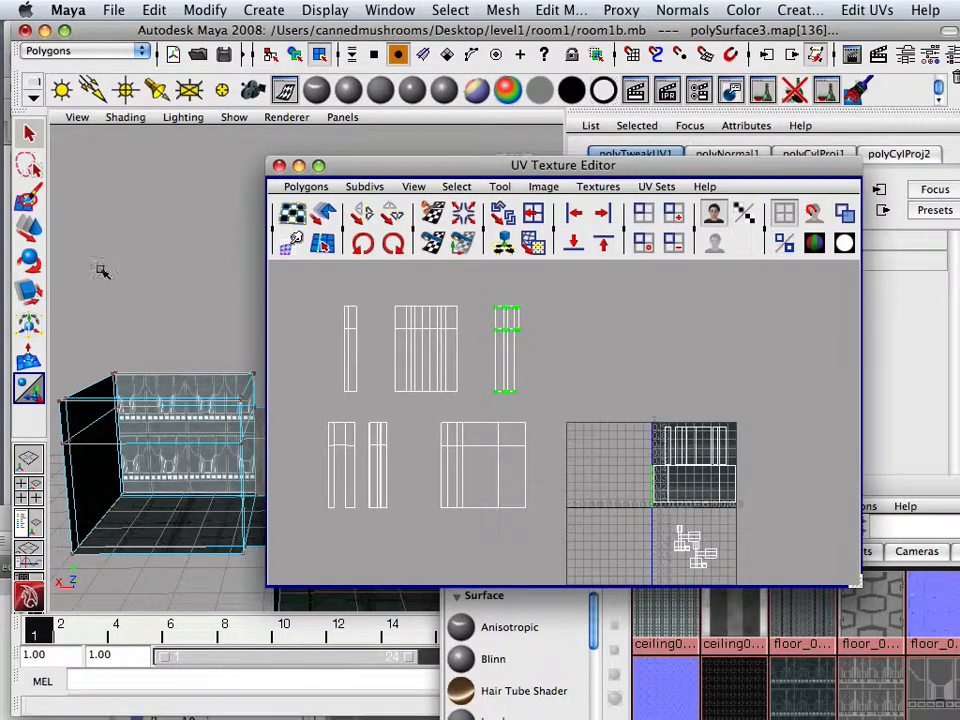
left_click(28, 227)
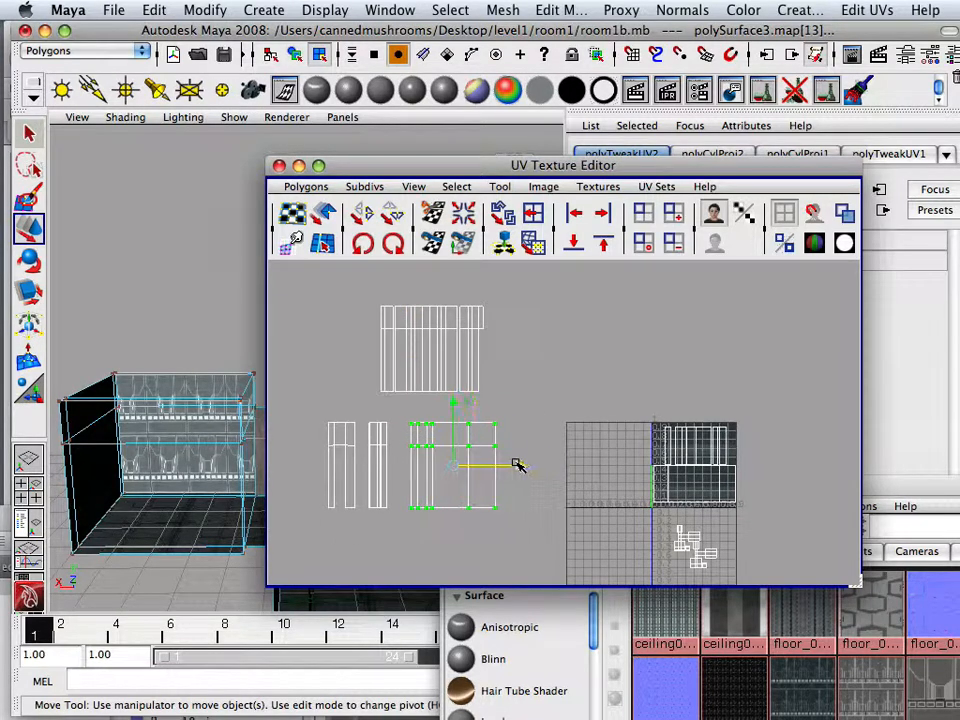
left_click_drag(518, 465, 495, 467)
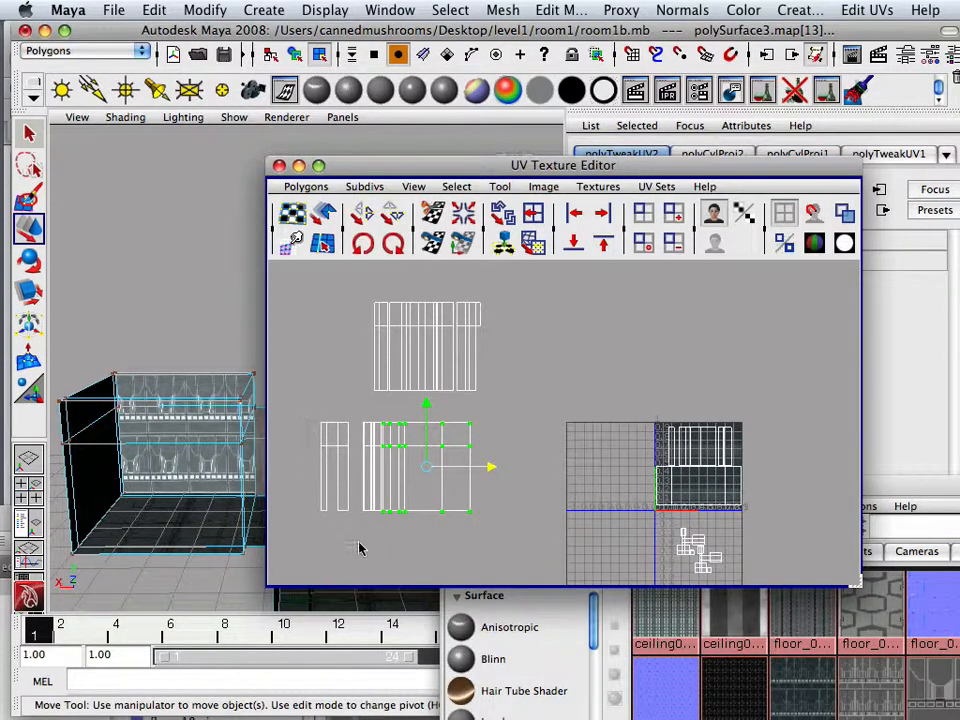
left_click_drag(425, 465, 335, 345)
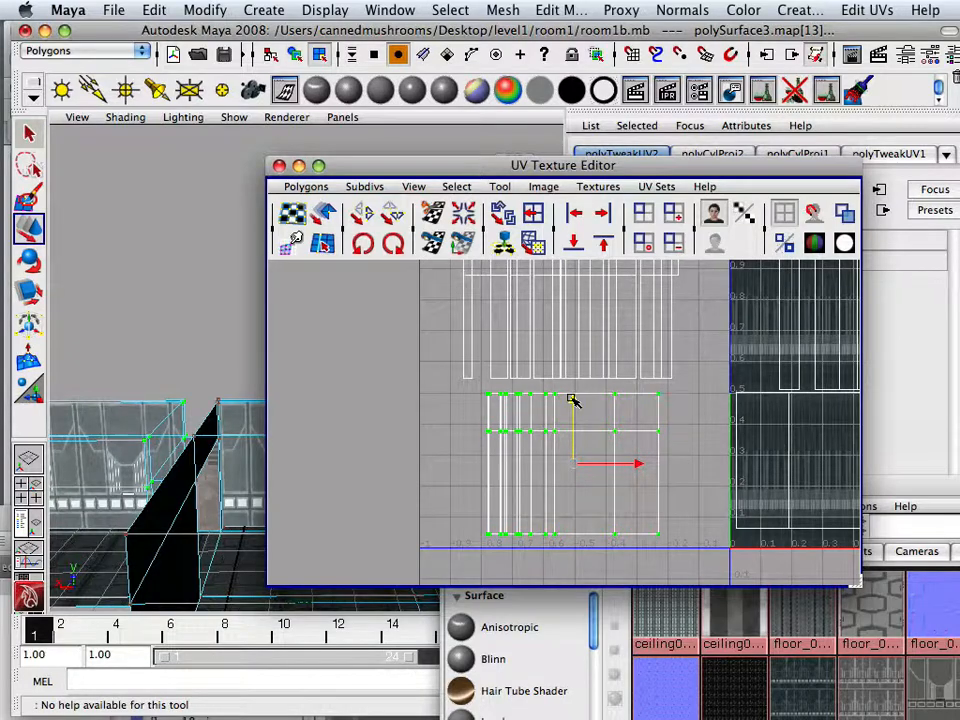
left_click_drag(562, 165, 797, 184)
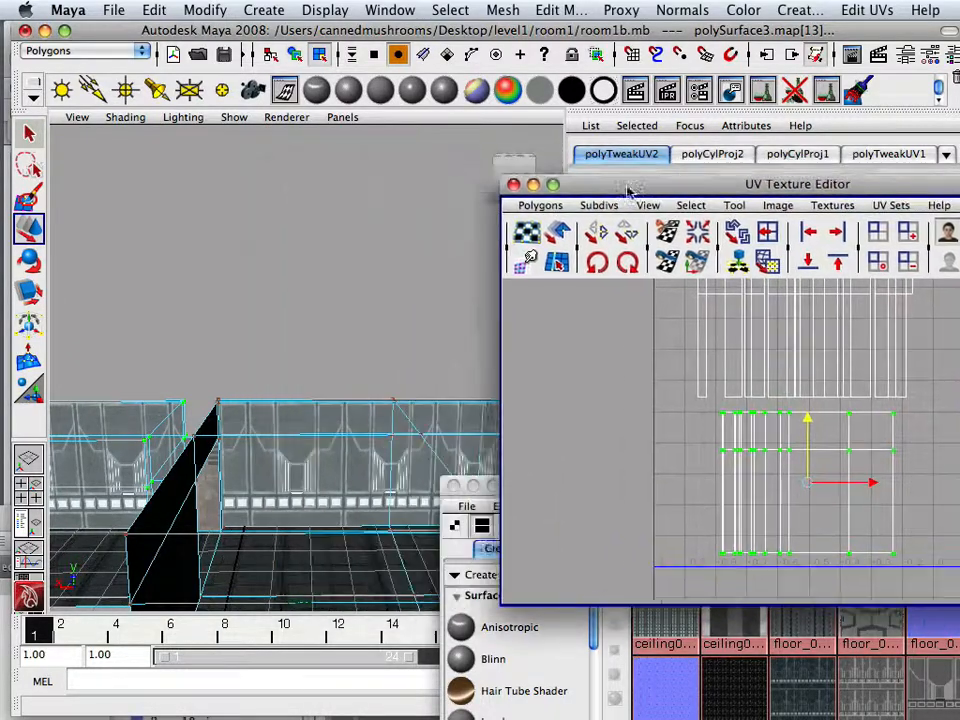